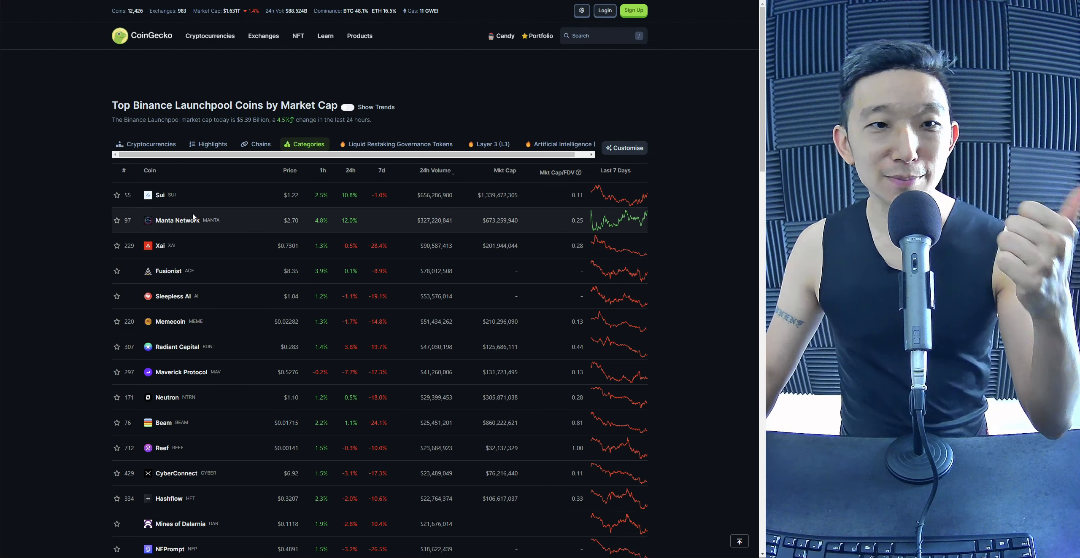
mouse_move(196, 275)
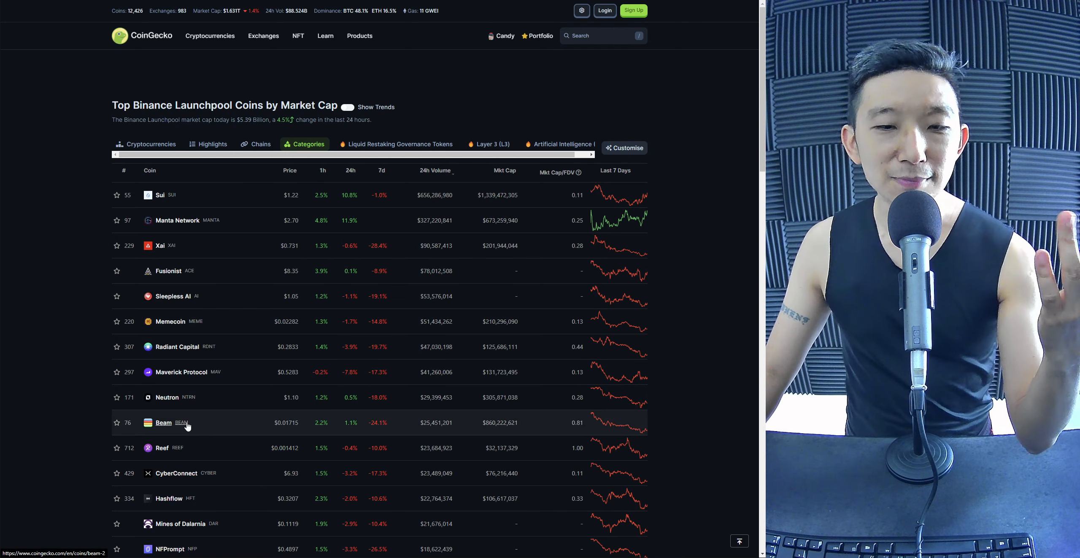
mouse_move(226, 393)
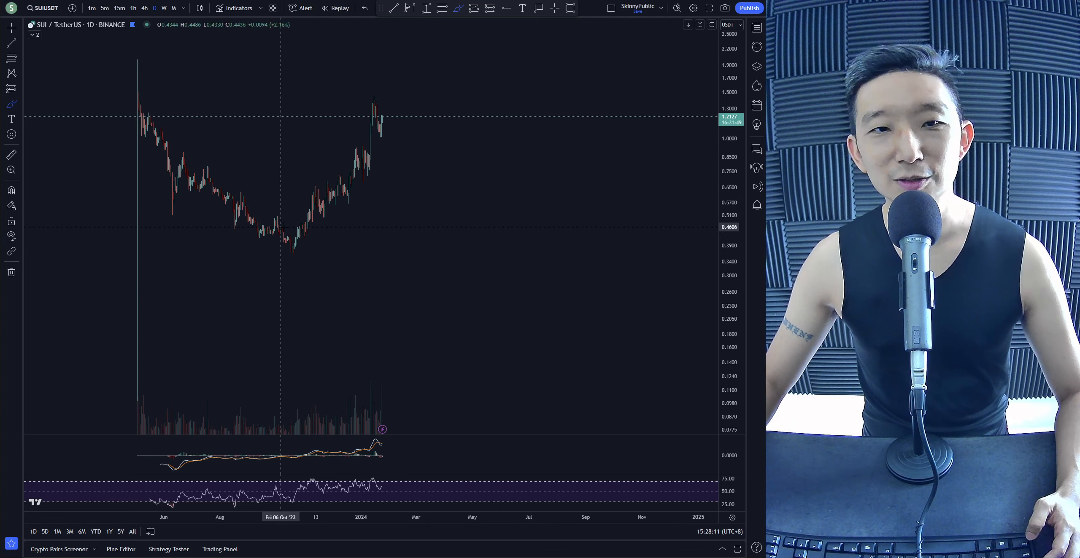
Sketch a projected price path over the SUI/USDT daily chart, then search for MANTABTC.
drag(224, 198, 358, 265)
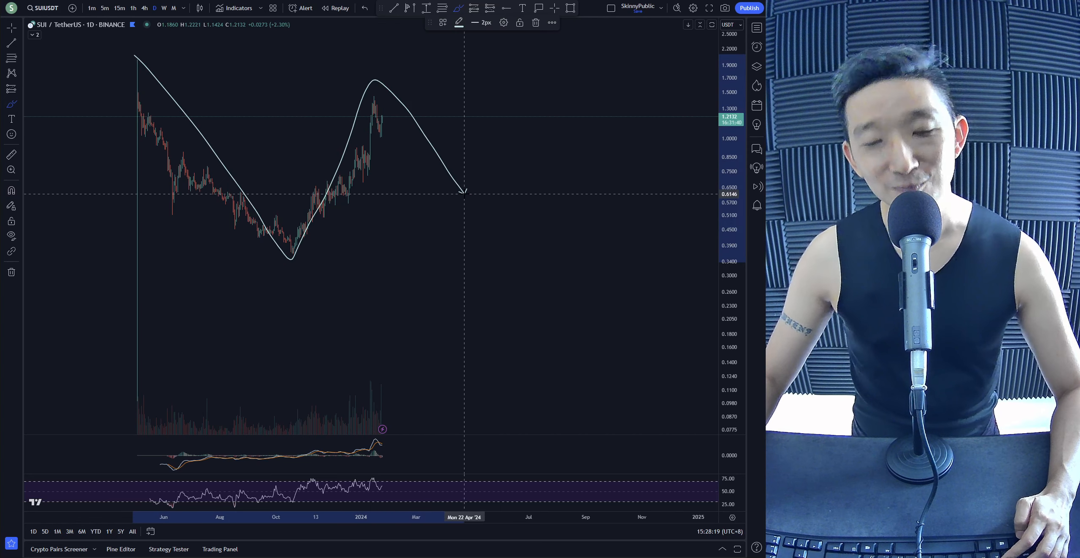
drag(465, 191, 542, 164)
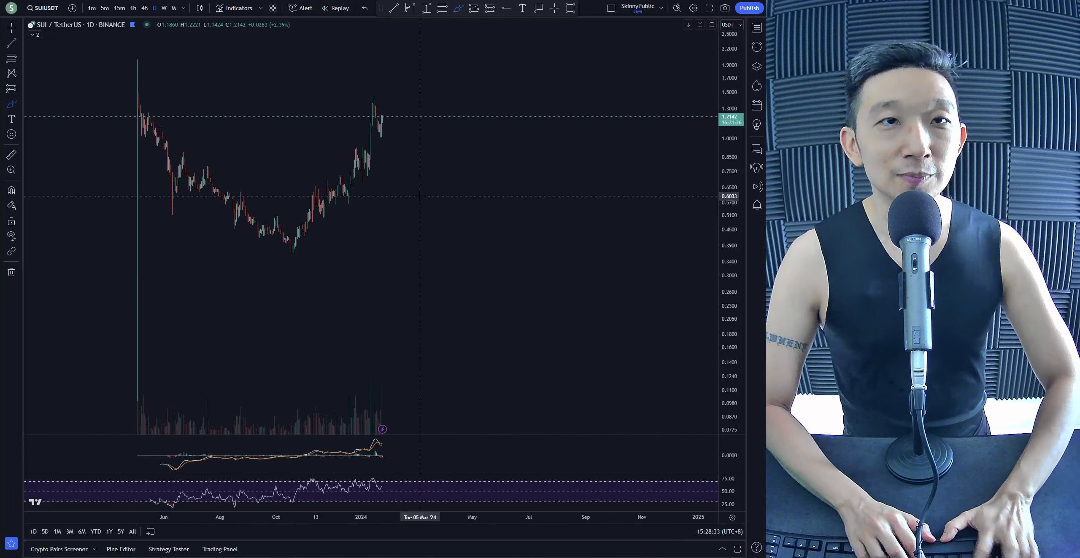
text(MANTABTC)
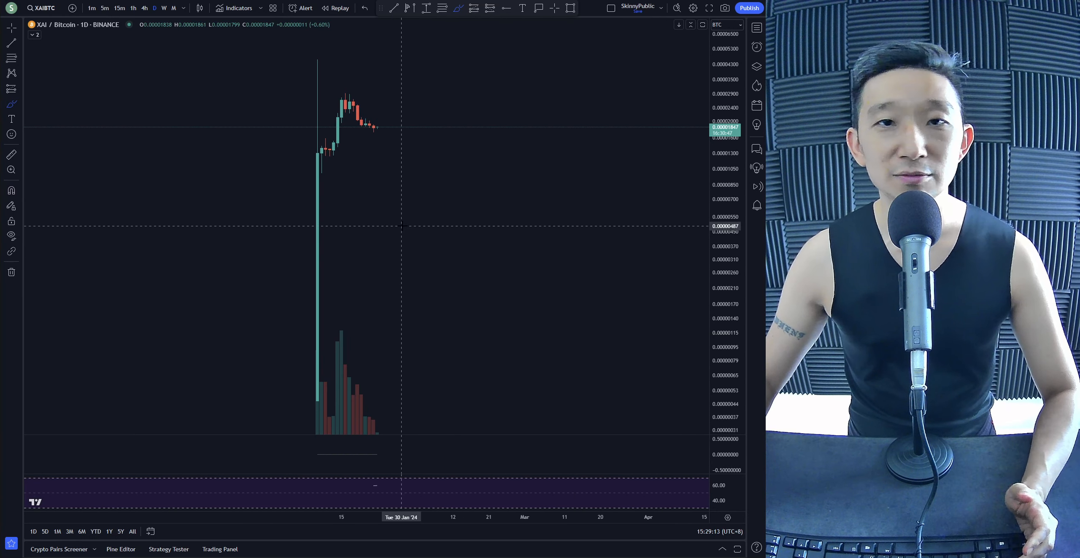
Switch the XAI chart's trading pair and sketch a projected price path.
drag(372, 131, 386, 93)
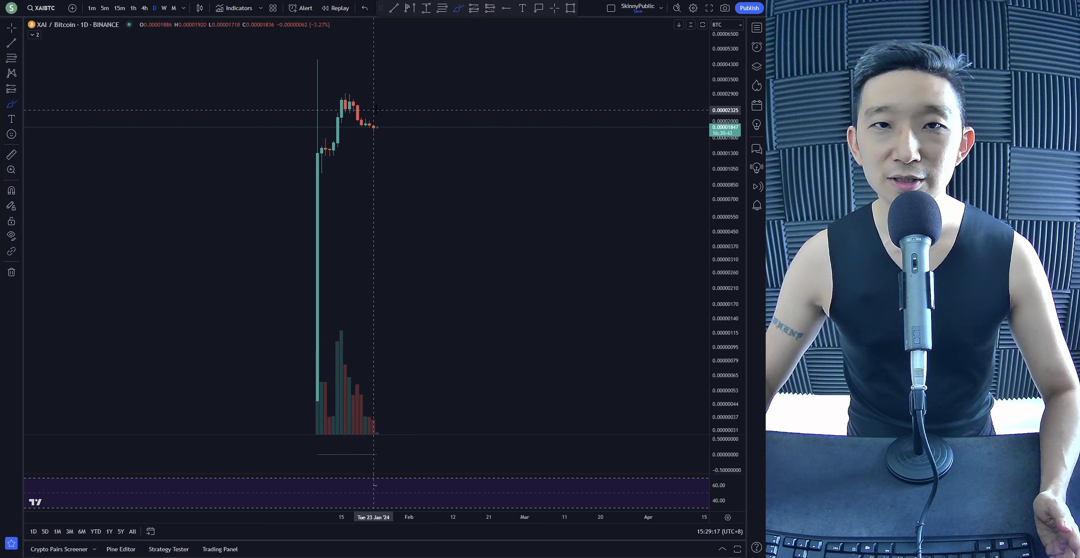
click(42, 24)
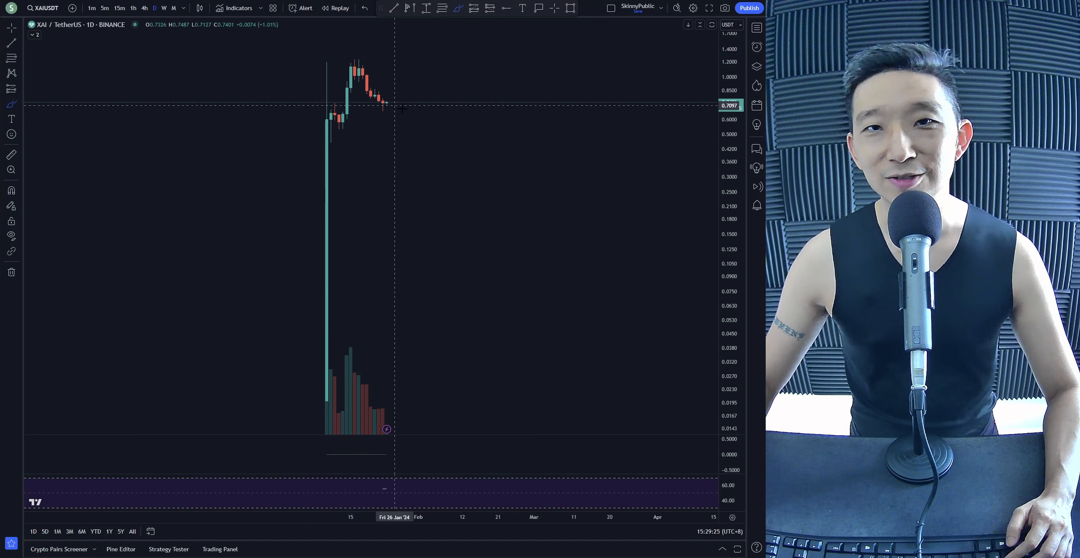
drag(382, 110, 406, 186)
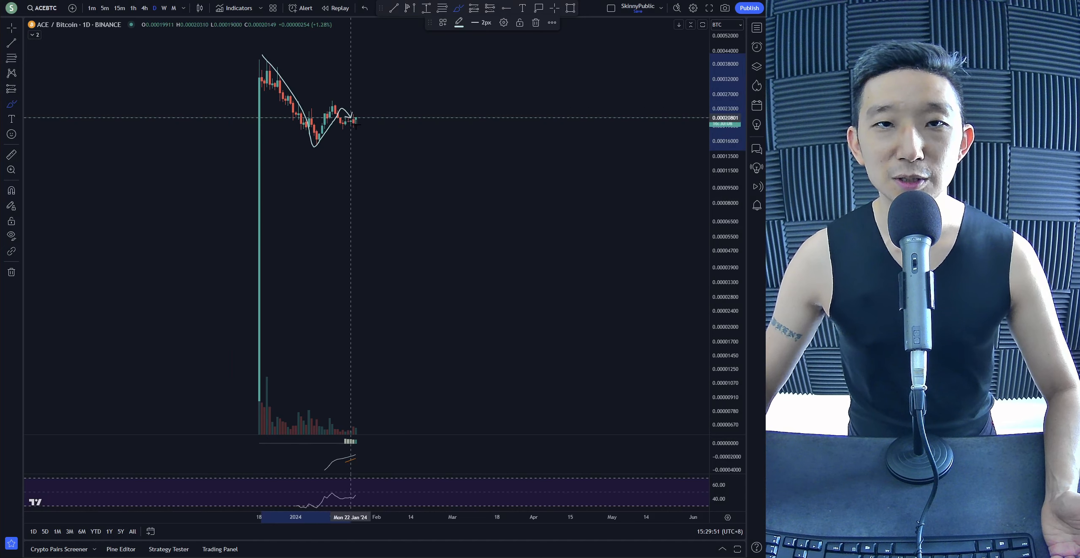
Brush a curve on ACE/BTC that bounces, then ends in a steep downward arrow.
drag(352, 118, 405, 184)
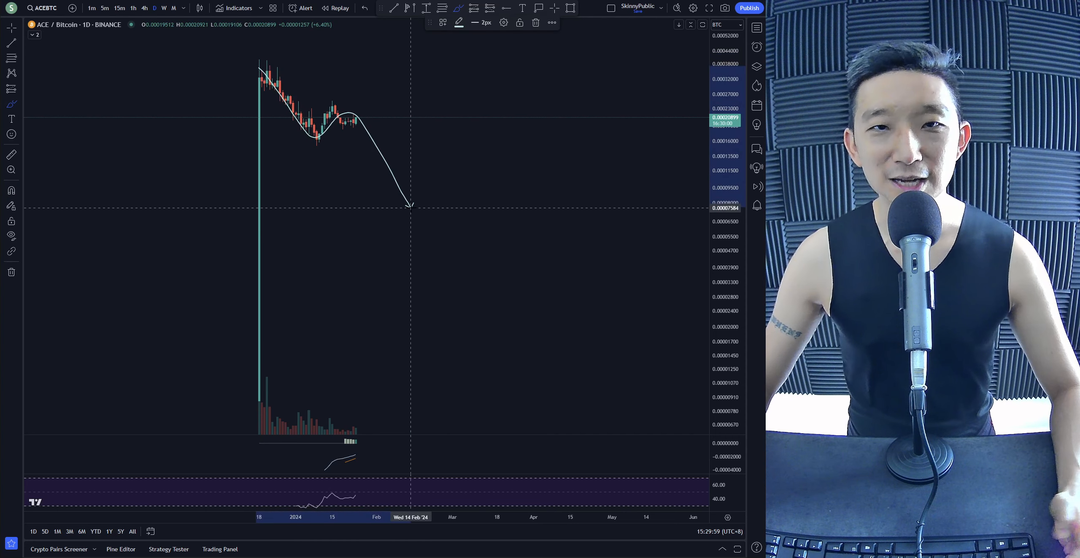
drag(409, 204, 368, 79)
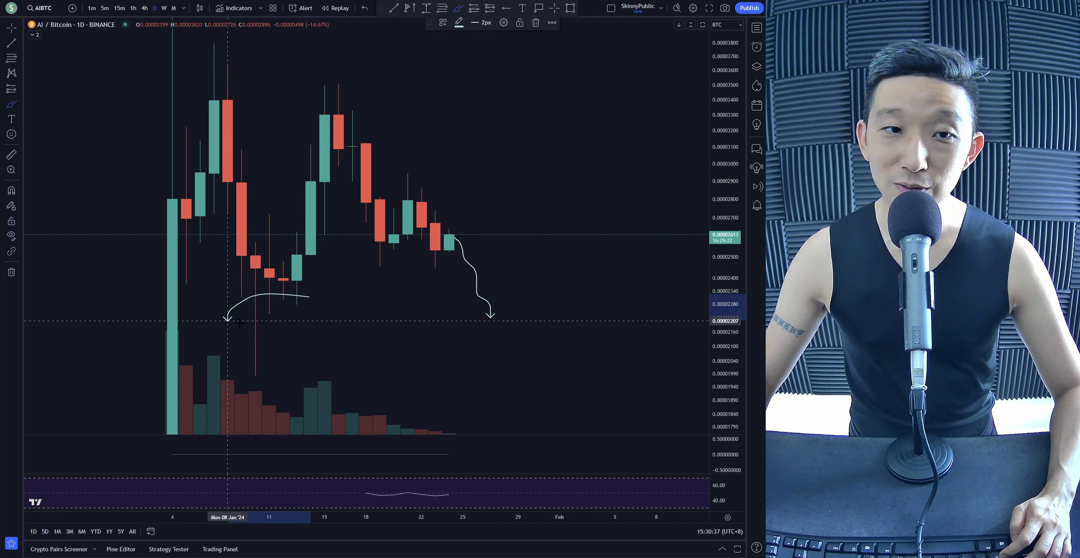
Draw brush loops around the Jan 8–10 dip candles on the AI/BTC chart.
drag(489, 338, 575, 148)
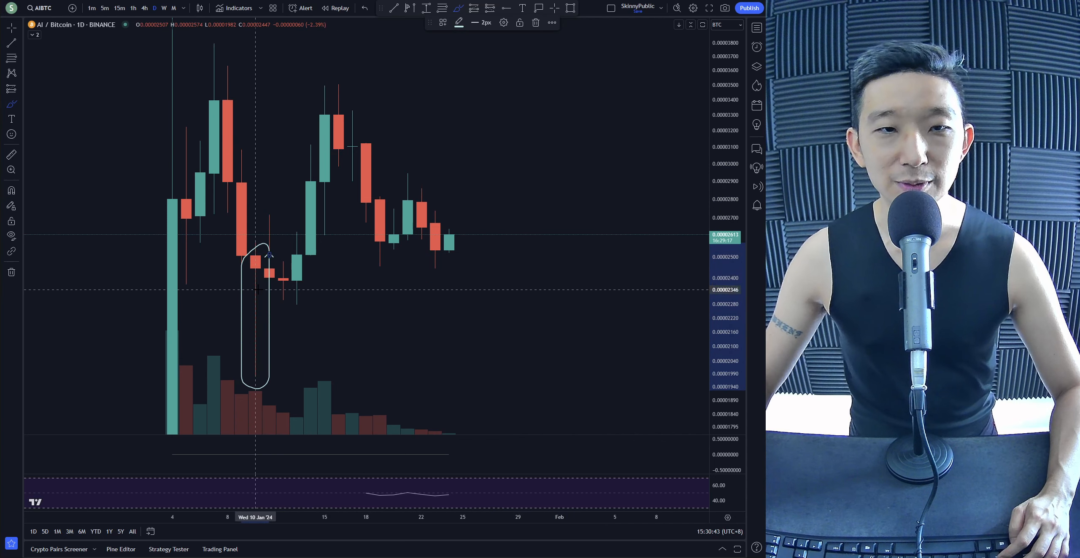
drag(258, 286, 324, 72)
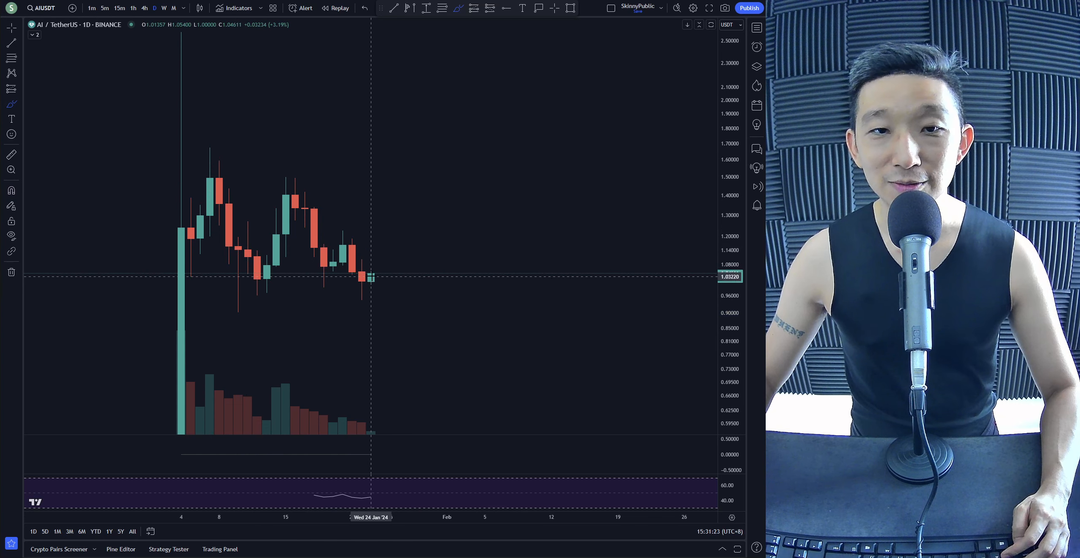
Drag across the AI/USDT daily chart while reviewing it.
drag(352, 248, 379, 221)
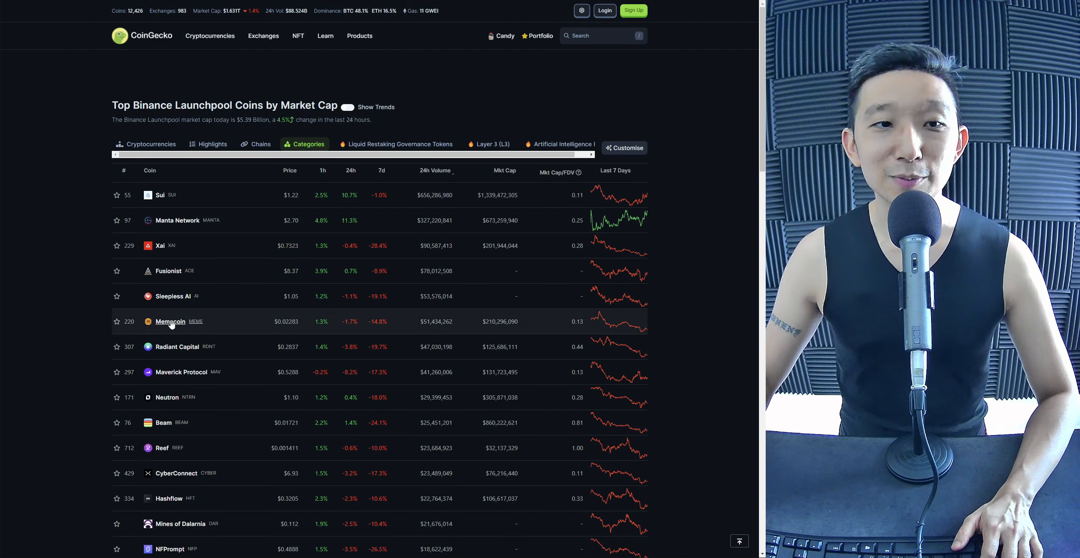
mouse_move(200, 323)
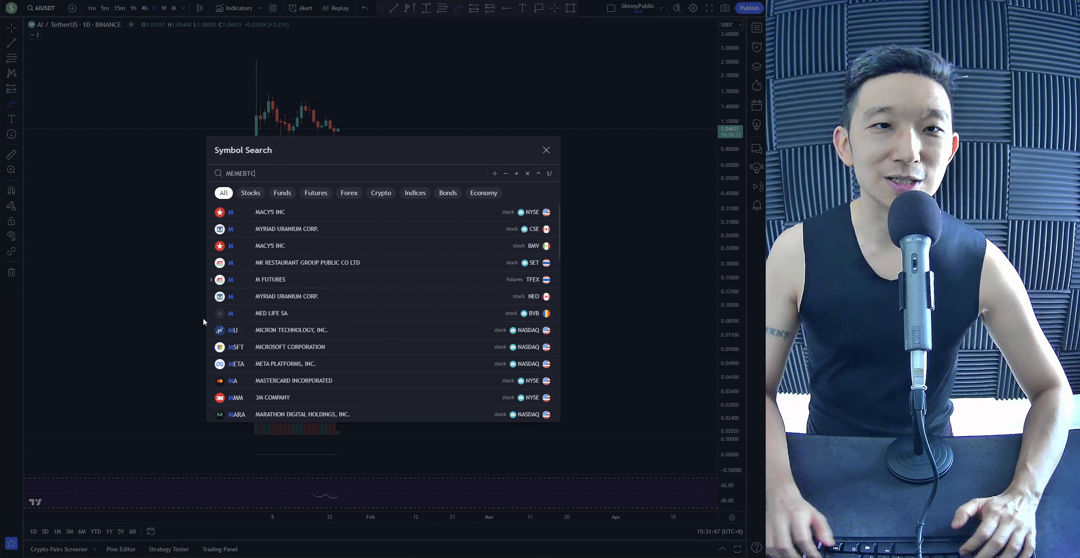
Search MEMEBTC and bring up the MEME/USDT daily chart.
text(MEMEBTC)
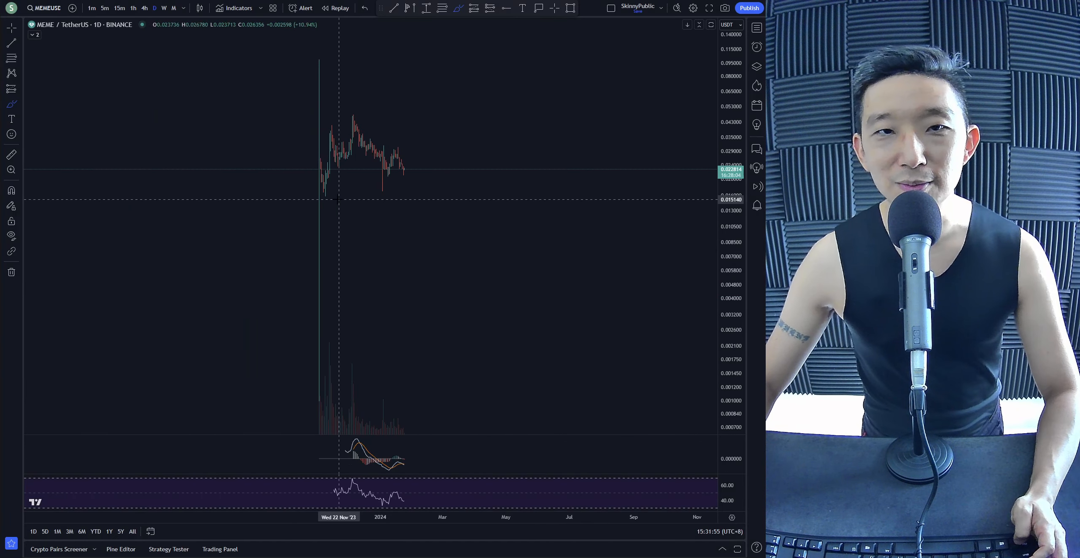
drag(313, 186, 432, 190)
text(RDNT)
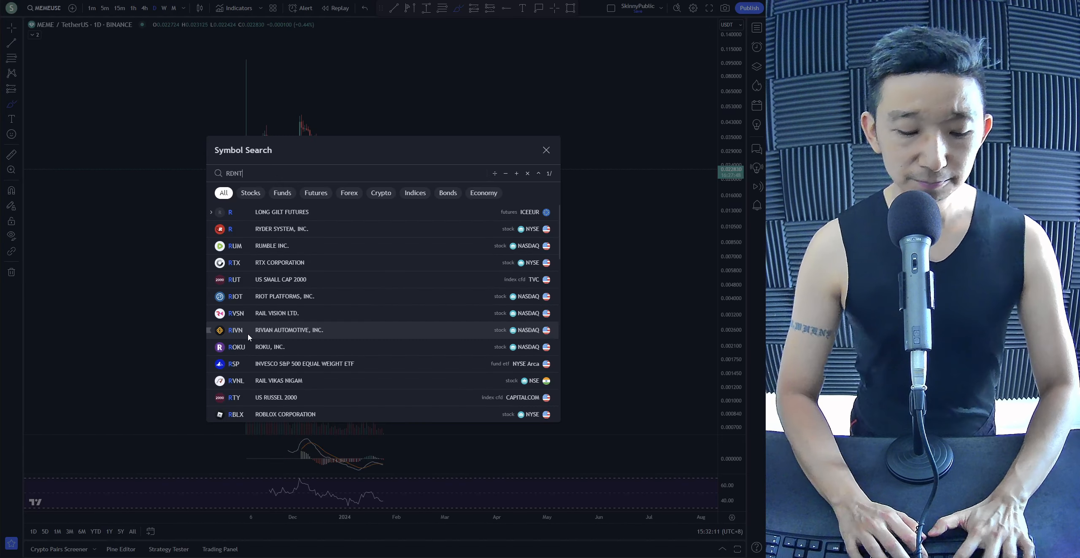
Open the RDNT/BTC pair, sketch a path, and undo the annotation.
click(546, 150)
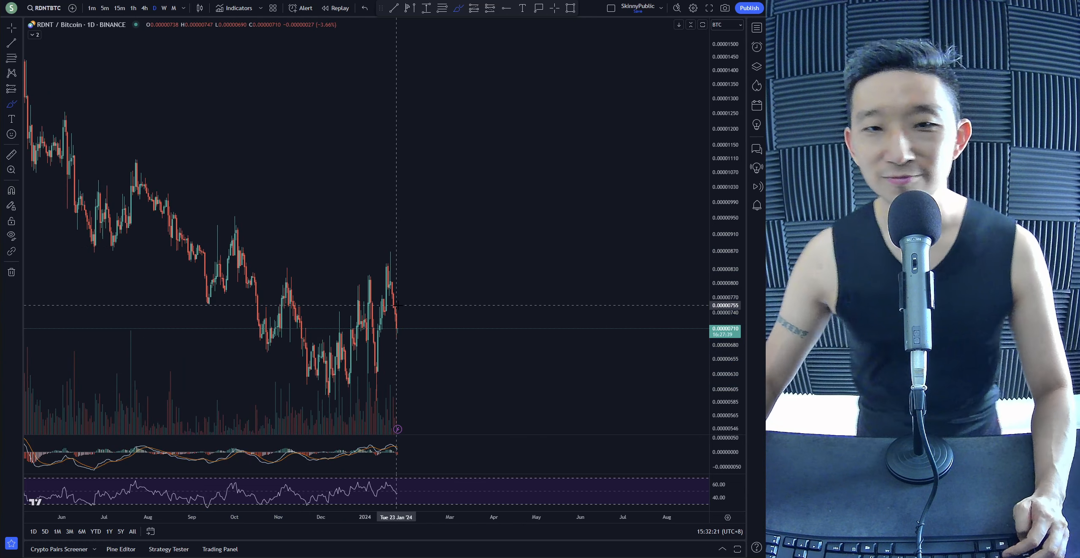
drag(215, 208, 619, 276)
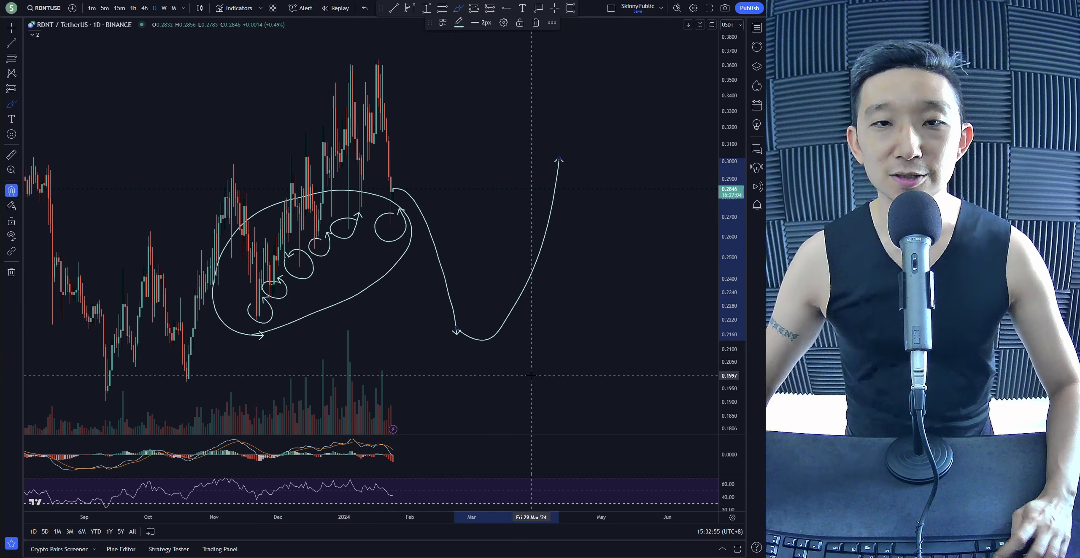
key(ctrl+z)
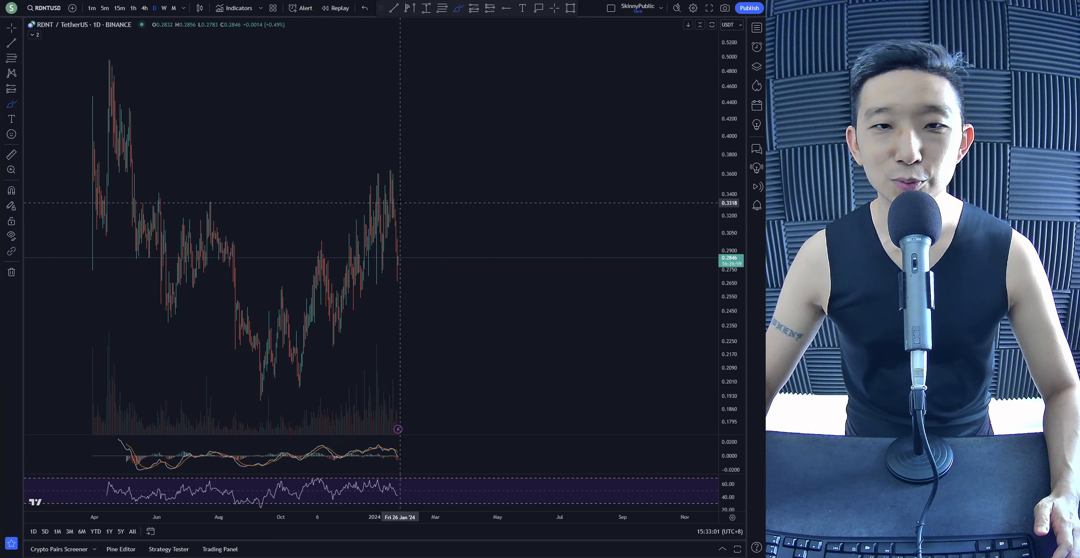
Sketch price paths and a triangle on the RDNT daily chart.
drag(264, 384, 407, 160)
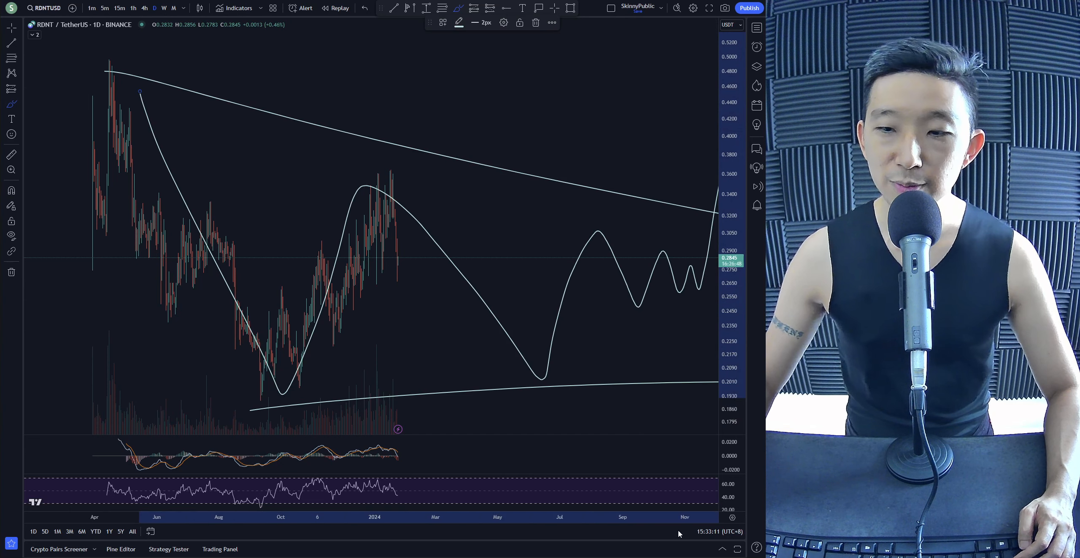
mouse_move(611, 295)
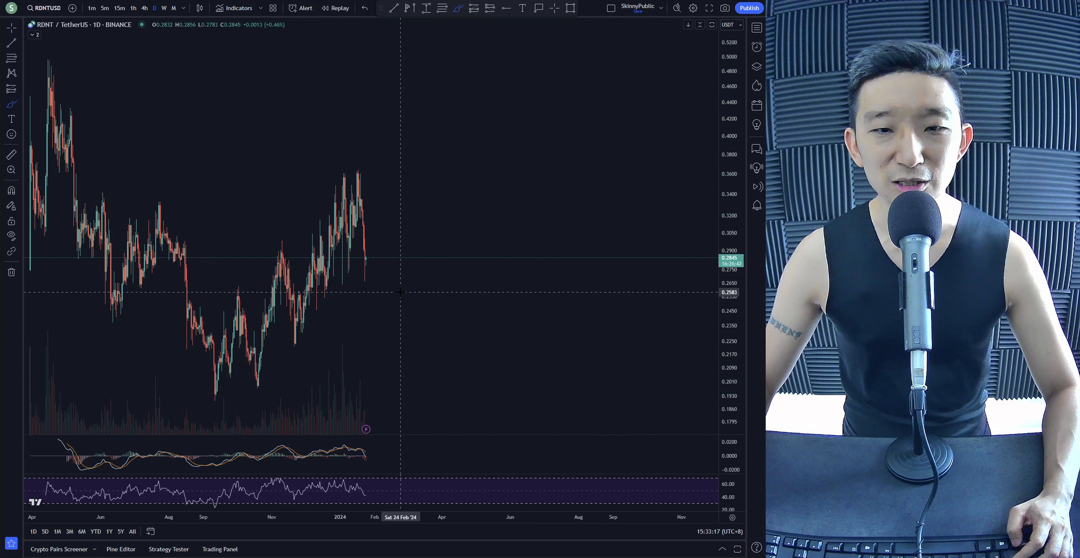
drag(263, 413, 381, 406)
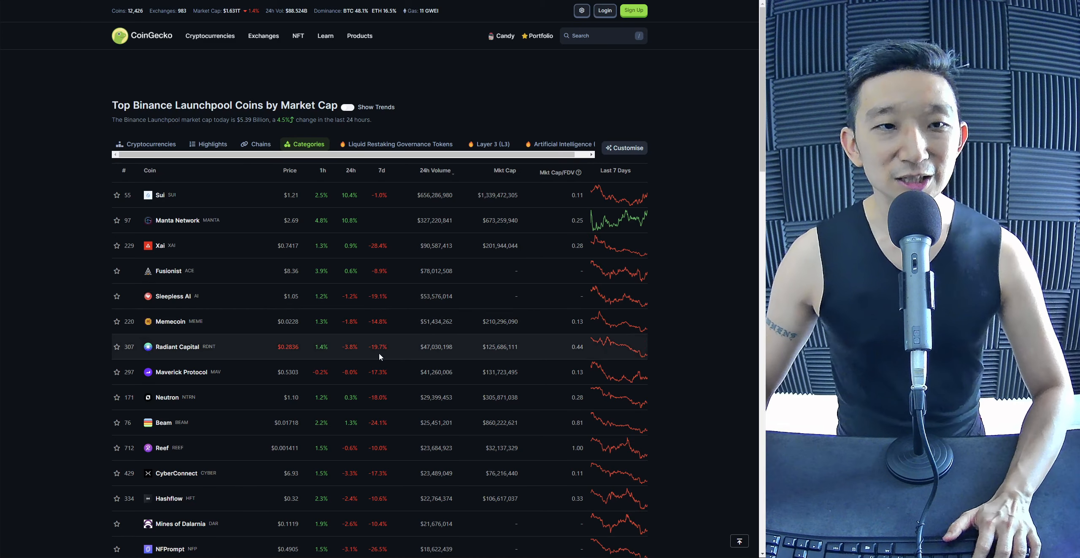
scroll(down, 3)
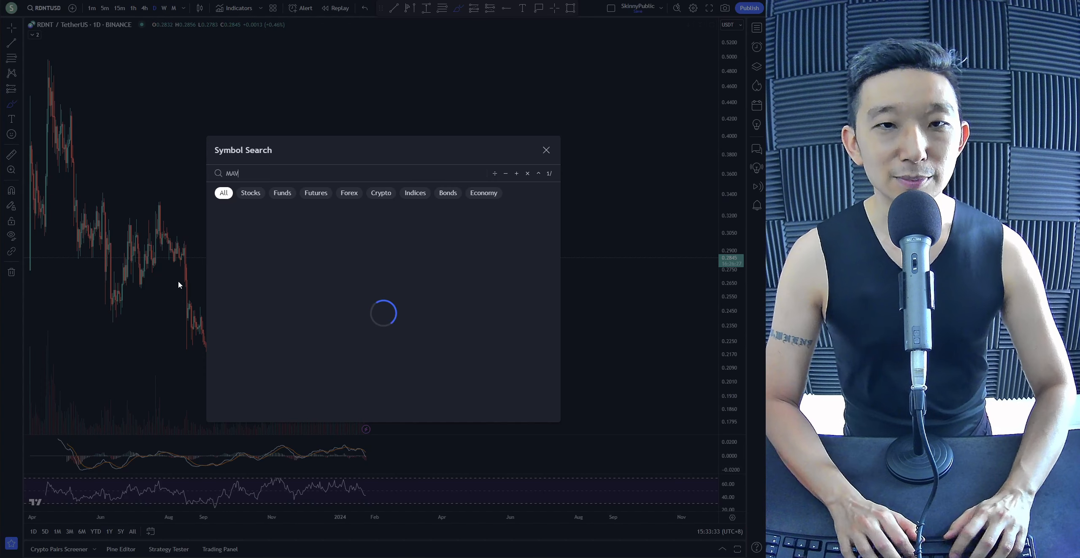
Open Symbol Search from the top-left symbol name to look up MAV.
click(545, 150)
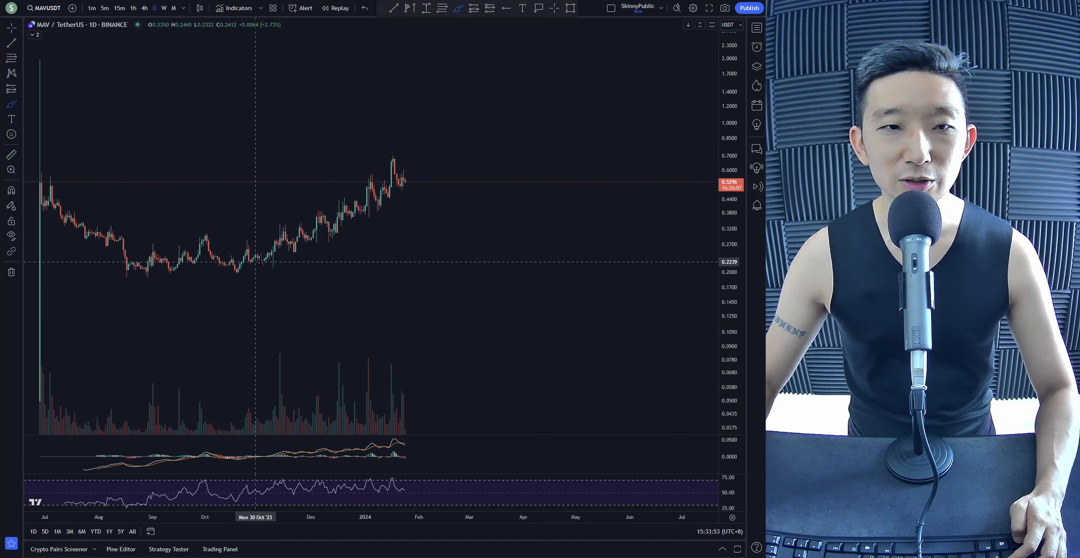
Zoom into the MAV rally and delete the projection arrows with the trash icon.
drag(204, 392, 390, 167)
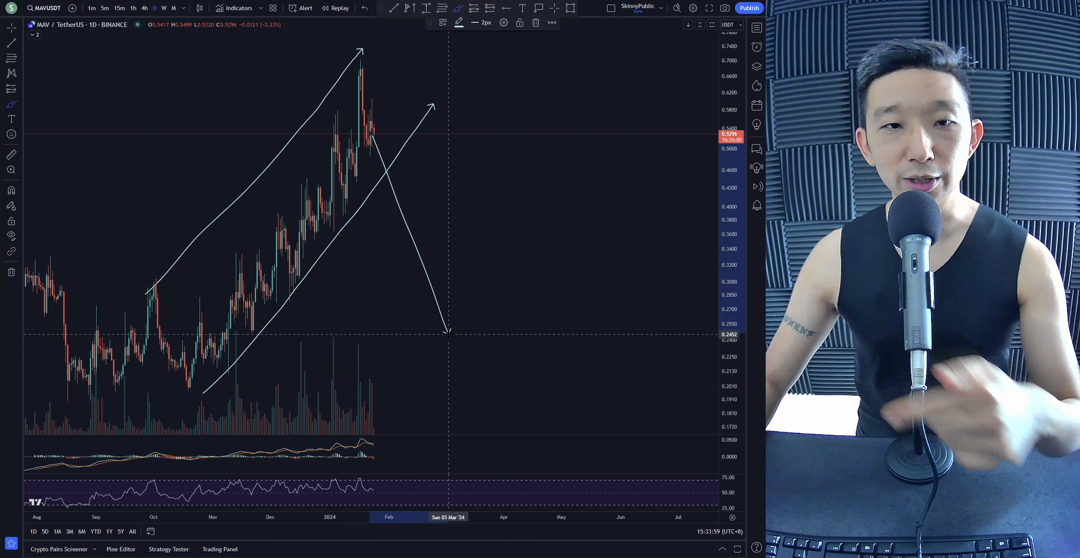
click(11, 191)
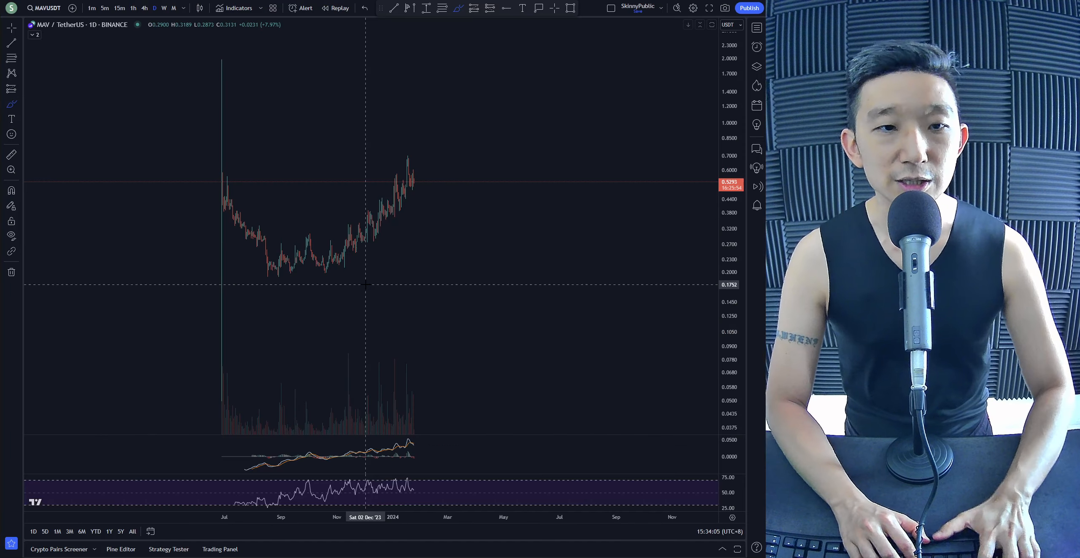
Load NTRN/Bitcoin from Binance via a NTRNBTC search and pan the chart.
text(NTRNBTC)
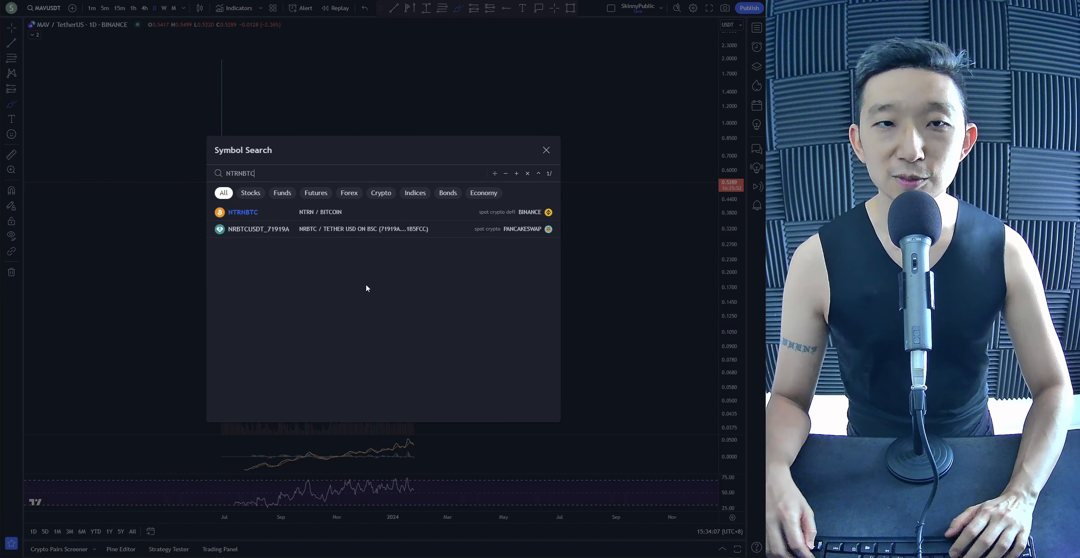
click(242, 213)
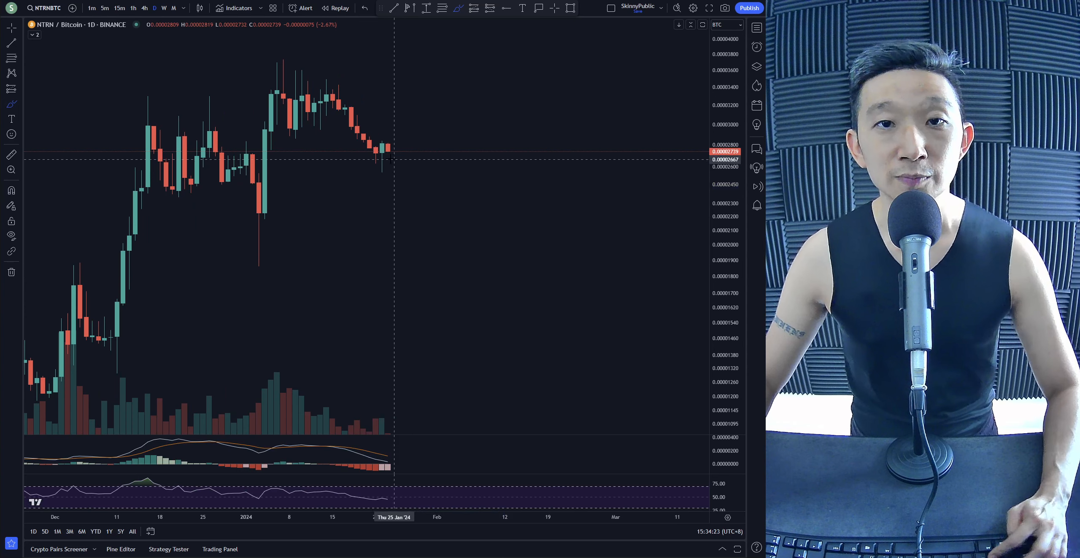
drag(379, 154, 406, 93)
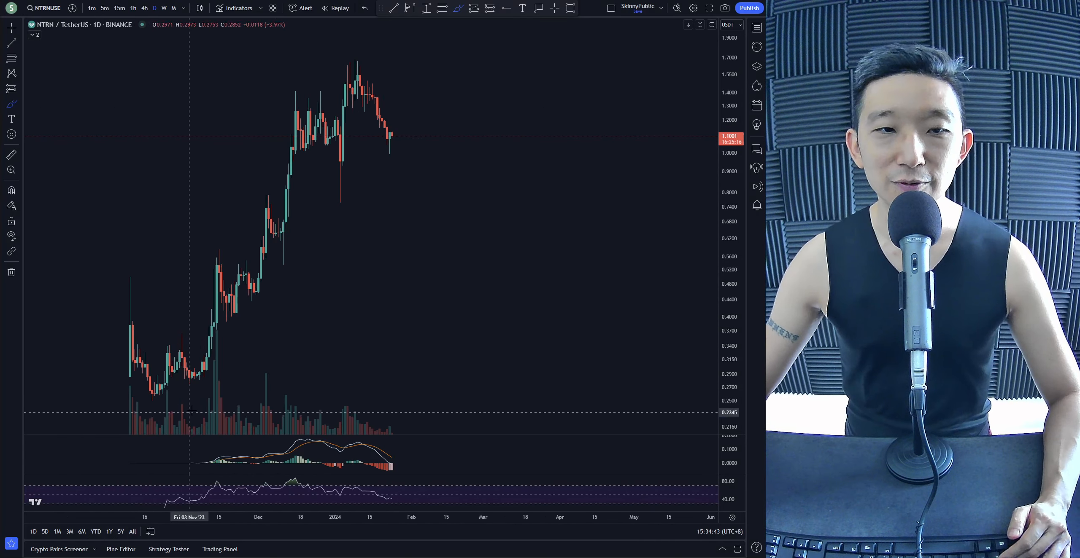
Zoom the NTRN/TetherUS daily chart in on the November–January rally and latest candles.
drag(193, 410, 424, 86)
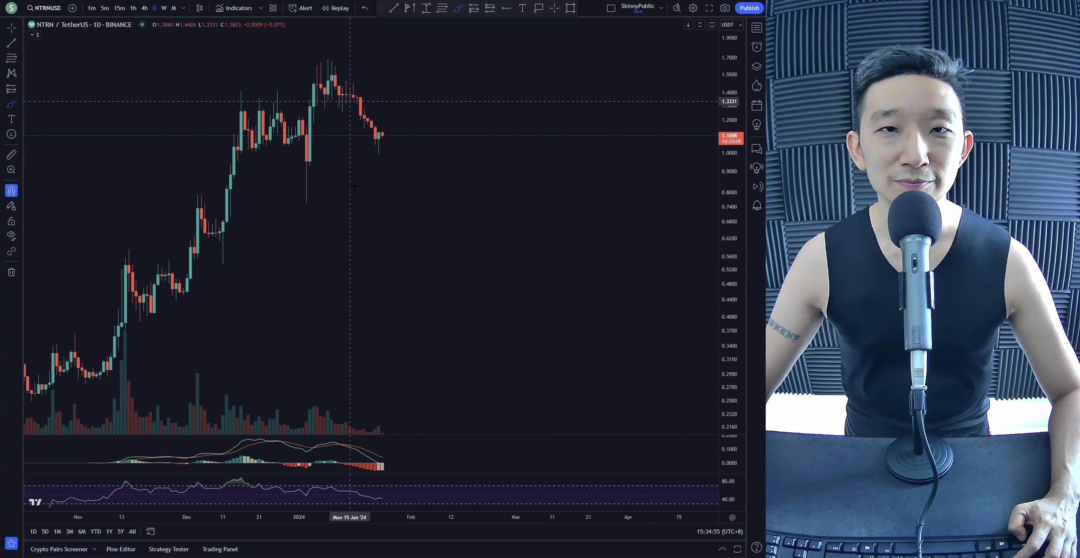
drag(382, 144, 427, 38)
text(BEAMX)
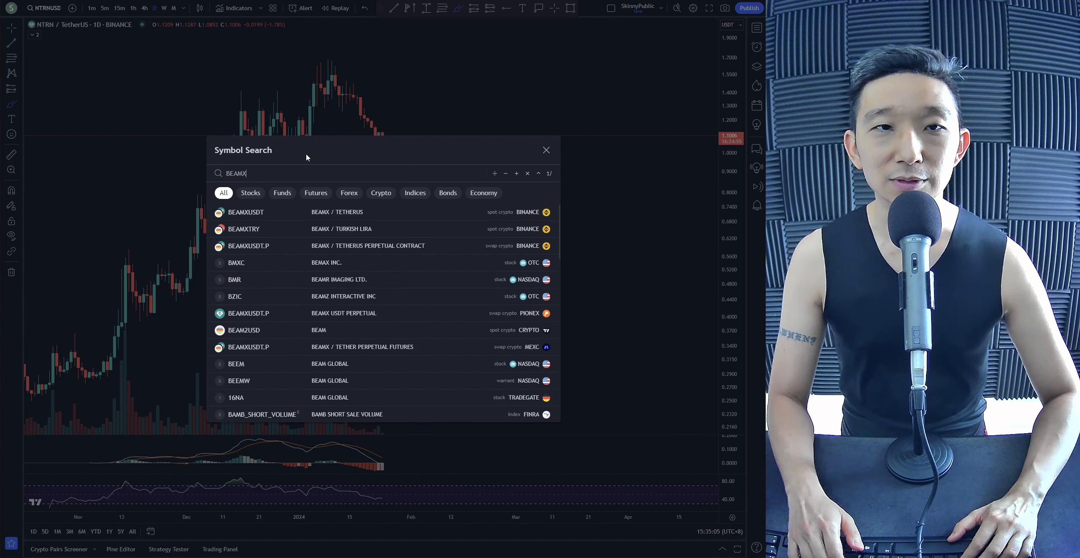
Open BEAMX/TetherUS on Binance and zoom in on its mid-December peak and recent candles.
click(545, 150)
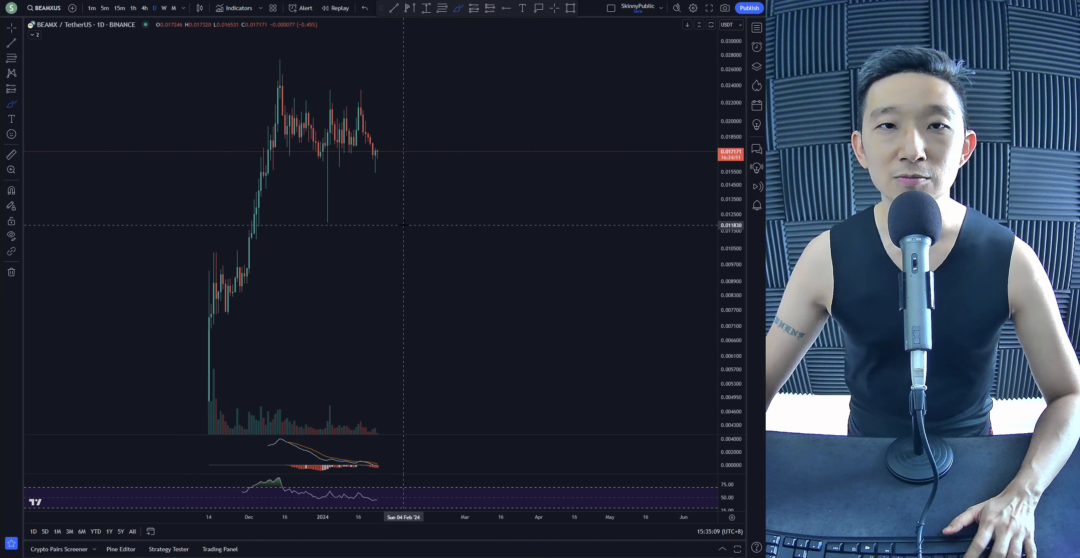
drag(318, 213, 492, 207)
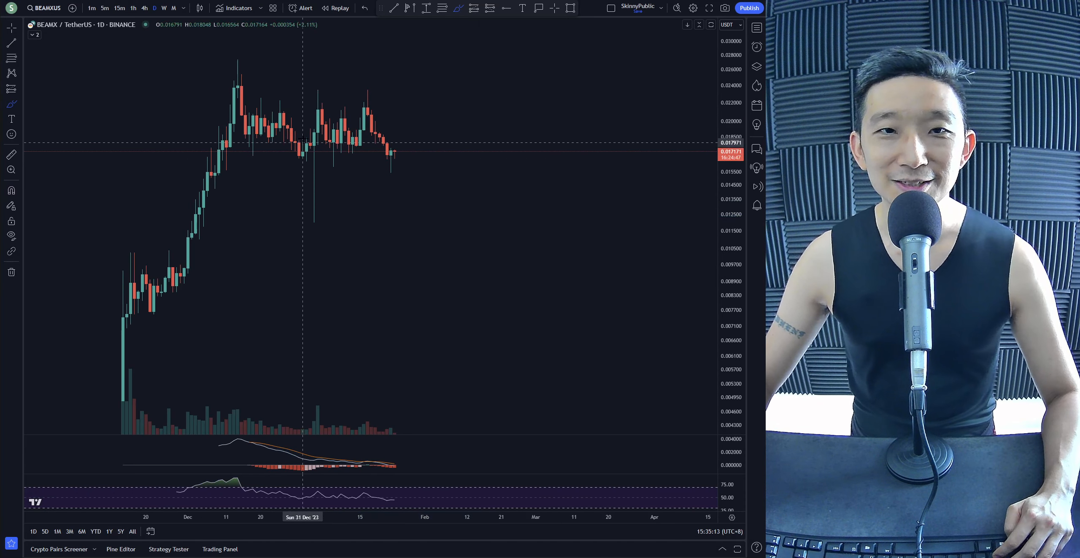
drag(316, 234, 462, 201)
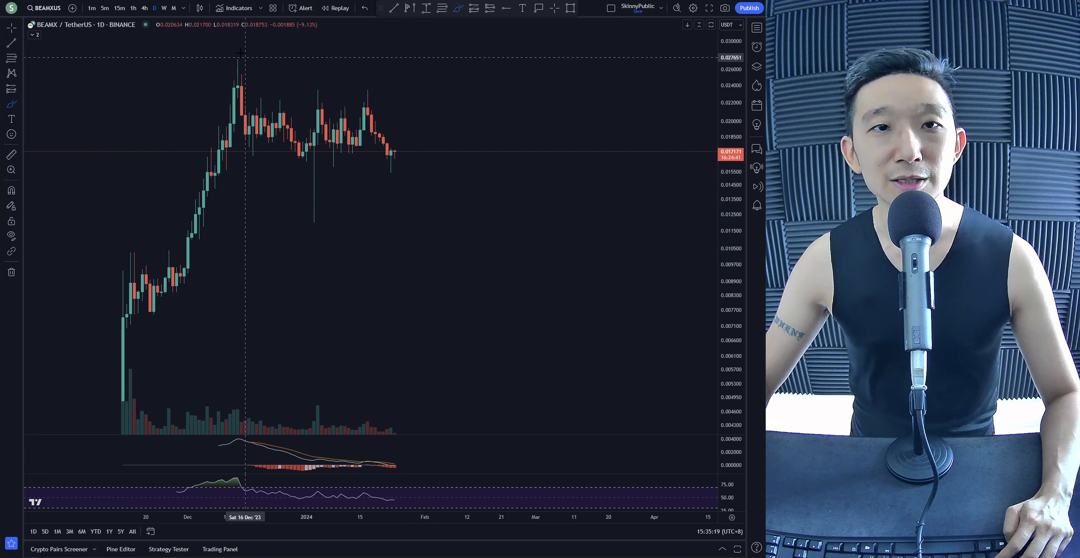
drag(222, 54, 520, 130)
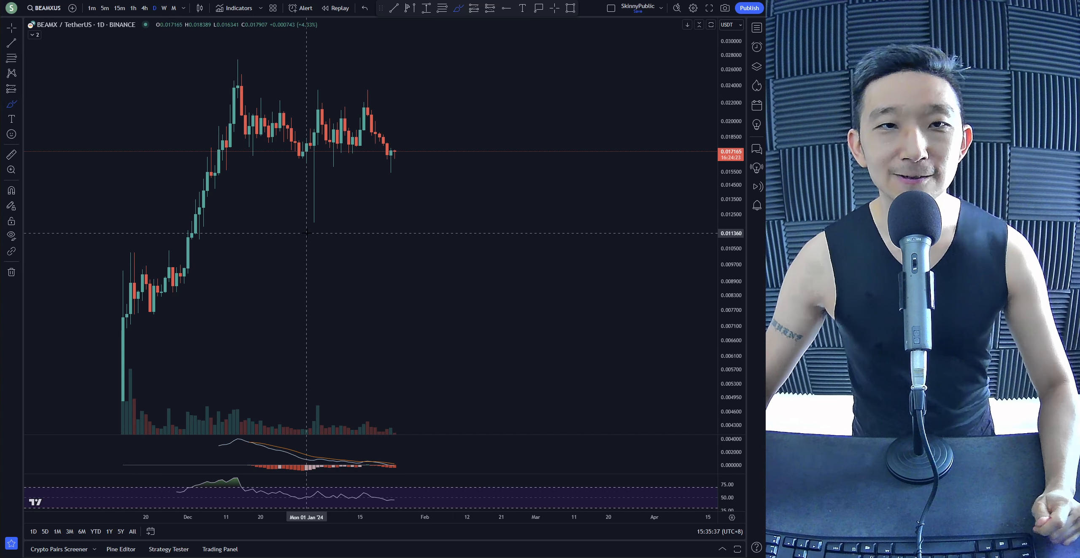
mouse_move(334, 91)
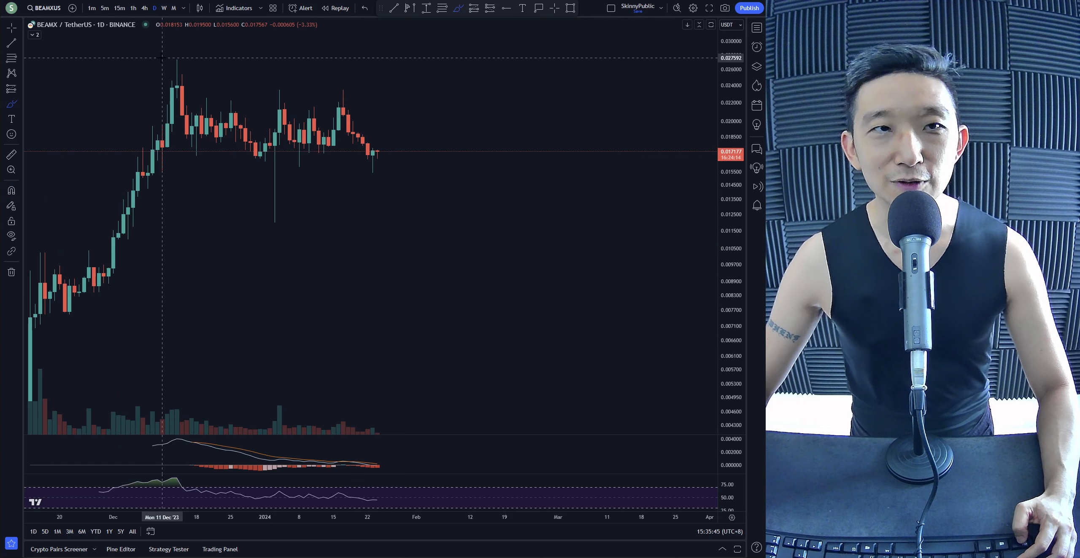
drag(165, 61, 507, 120)
text(REEF)
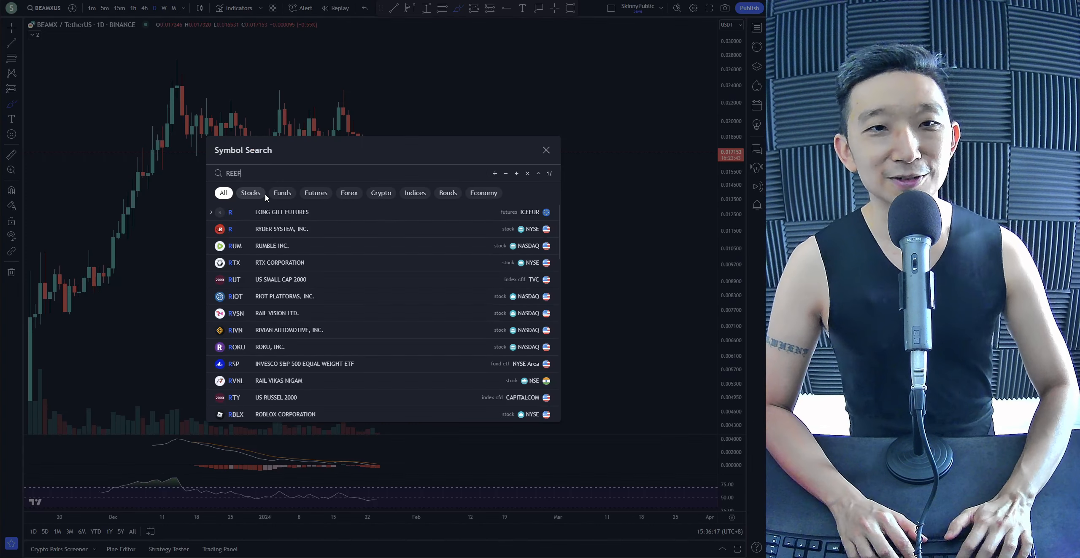
Look up KUCOIN:REEFBTC, open the REEF chart, and pan across its long downtrend.
text(KUCOIN:REEFBTC)
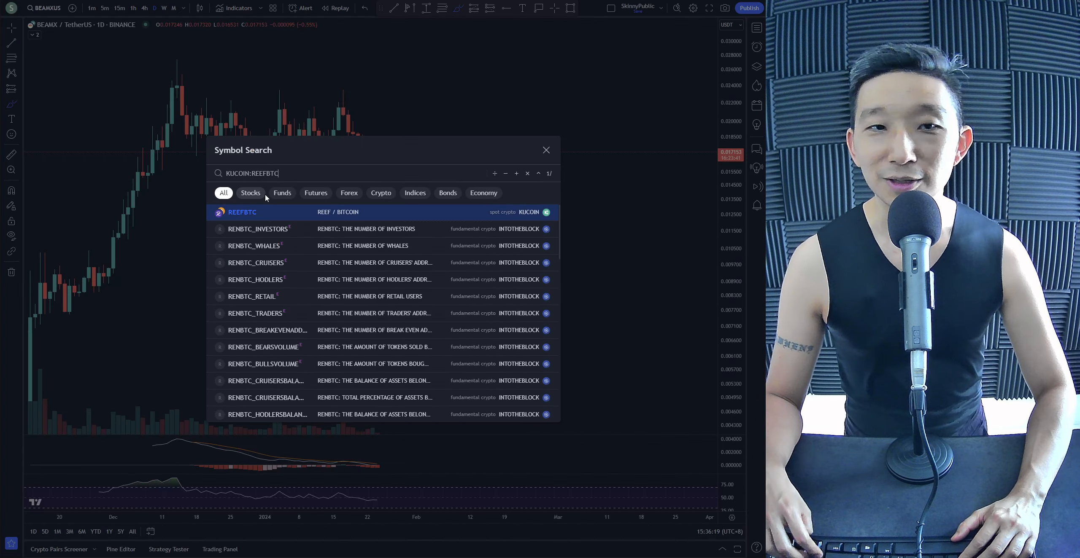
click(241, 212)
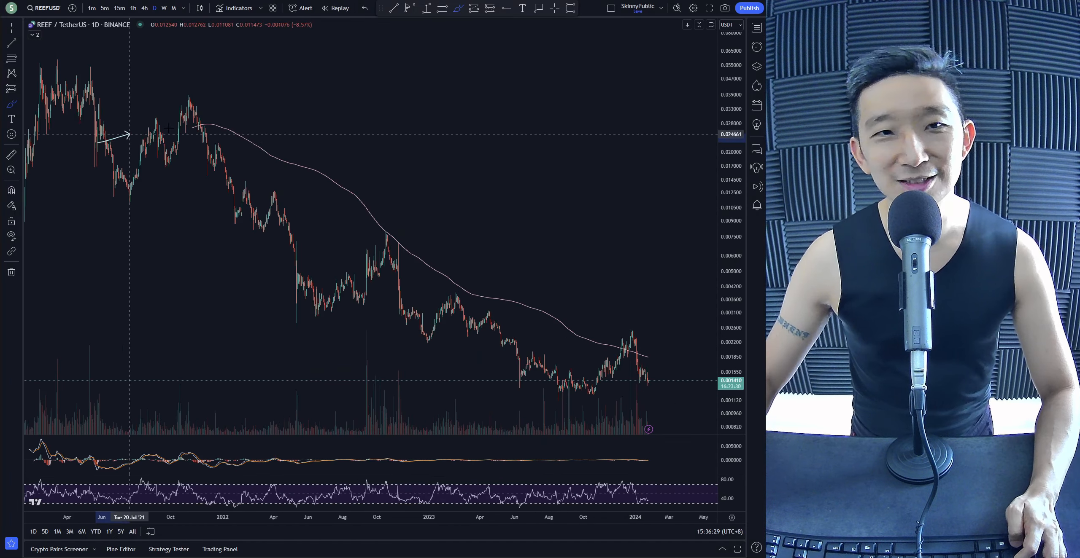
drag(127, 132, 678, 361)
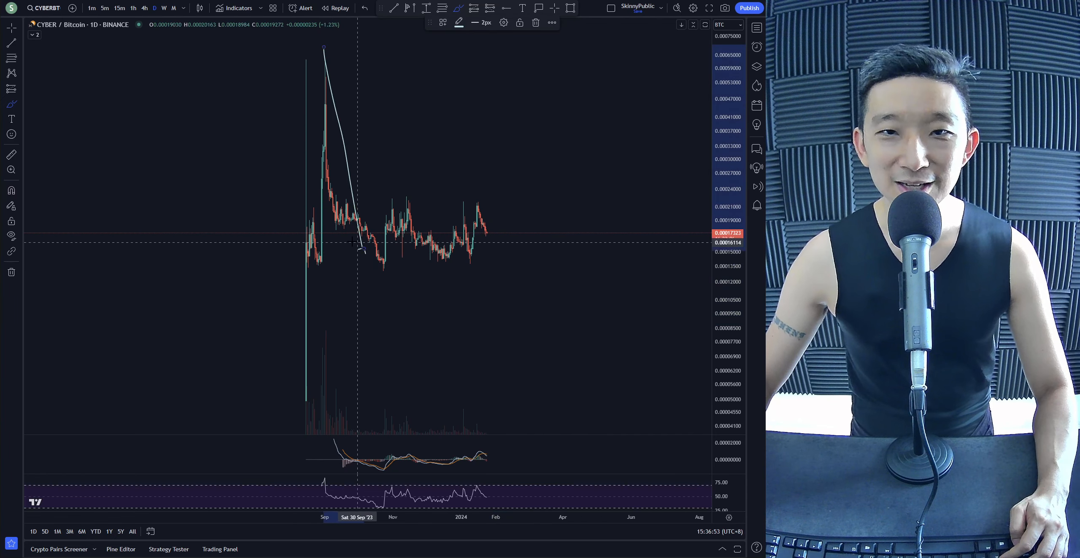
Trace CYBER/BTC's steep post-launch drop with a line, then begin switching pairs.
drag(359, 243, 561, 347)
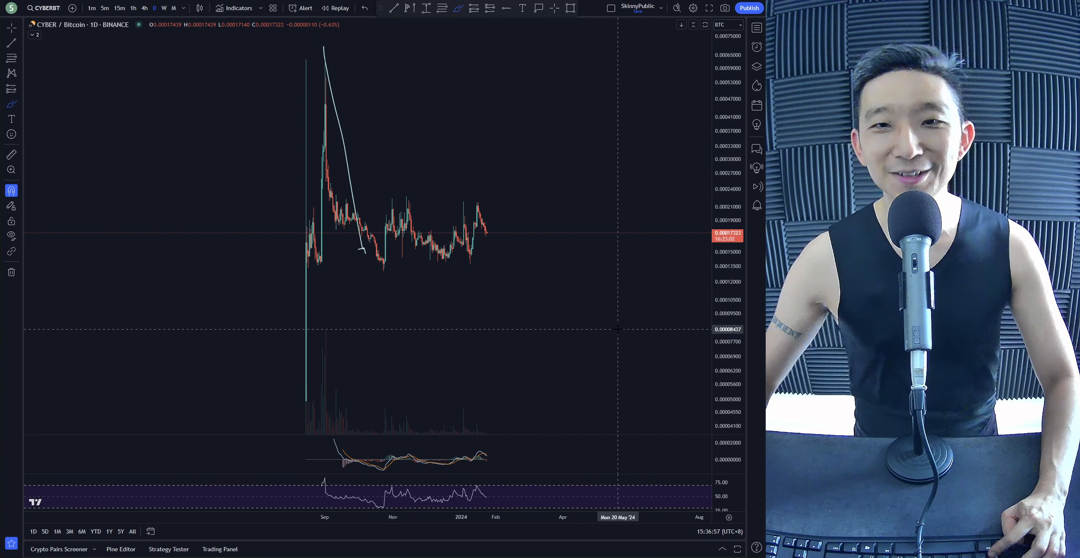
click(68, 24)
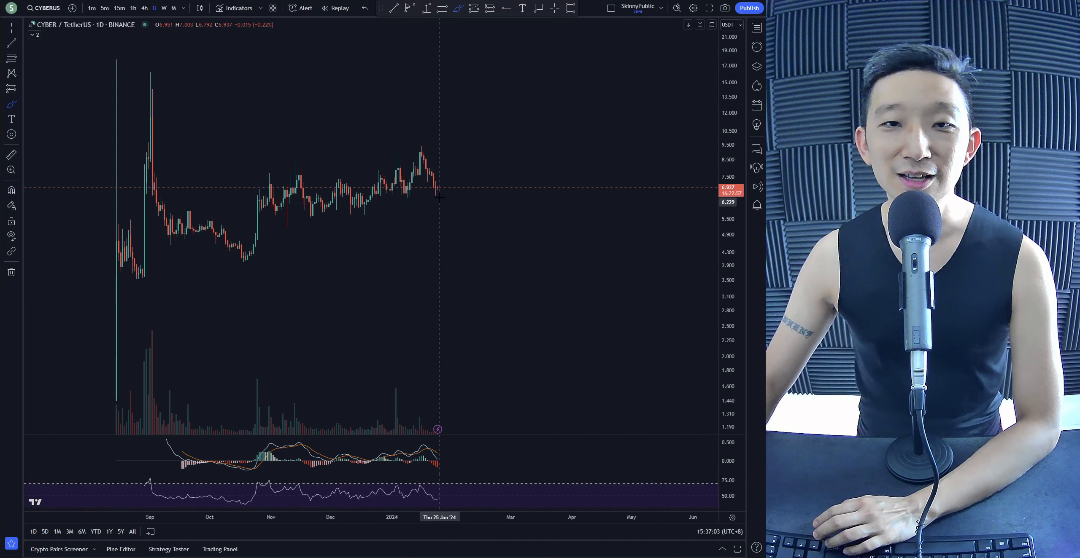
Draw a falling trendline from the launch high, a wavy projected path, and a rising trendline under the October low.
drag(68, 39, 527, 160)
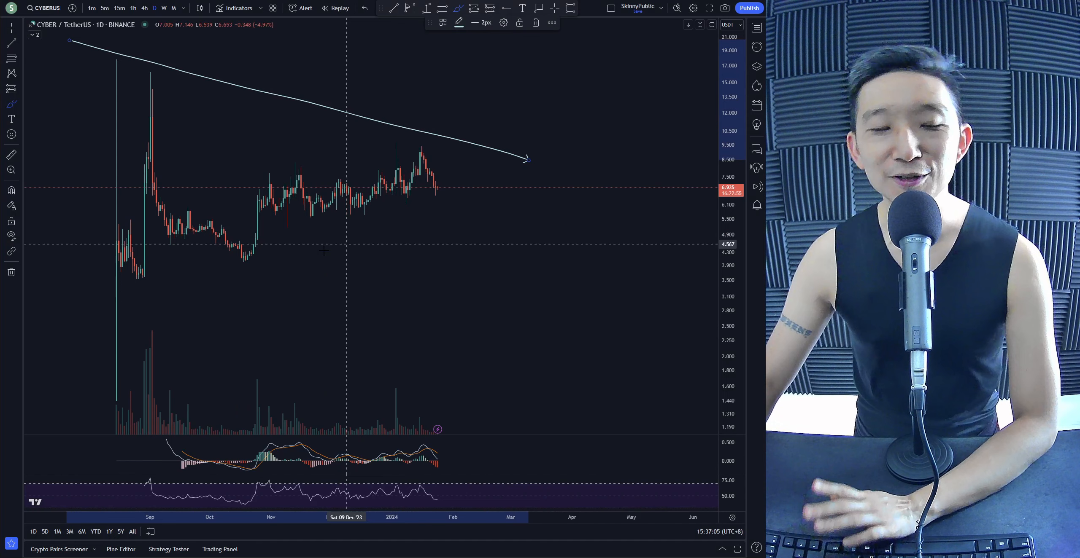
drag(131, 286, 596, 256)
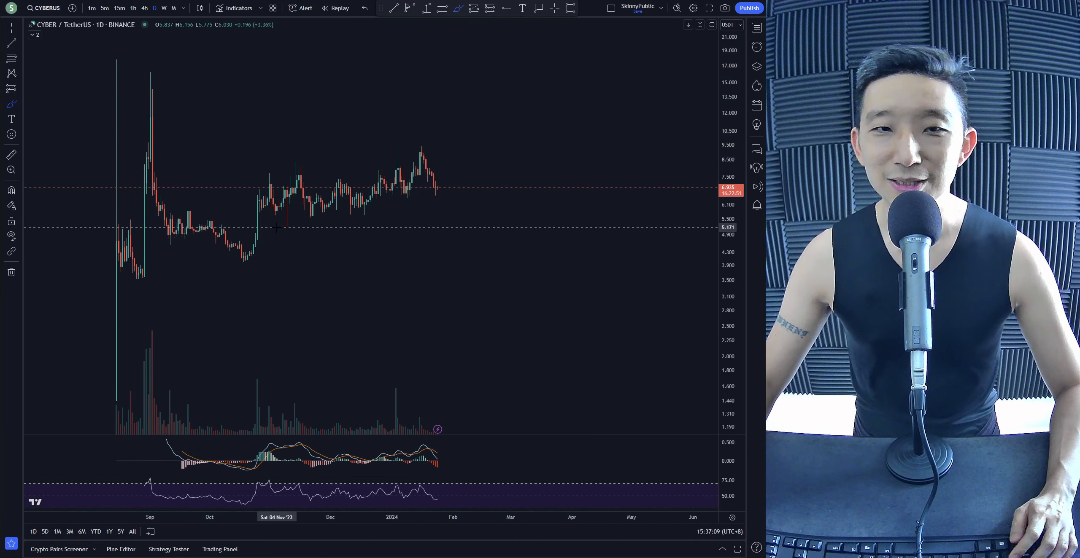
drag(281, 228, 465, 189)
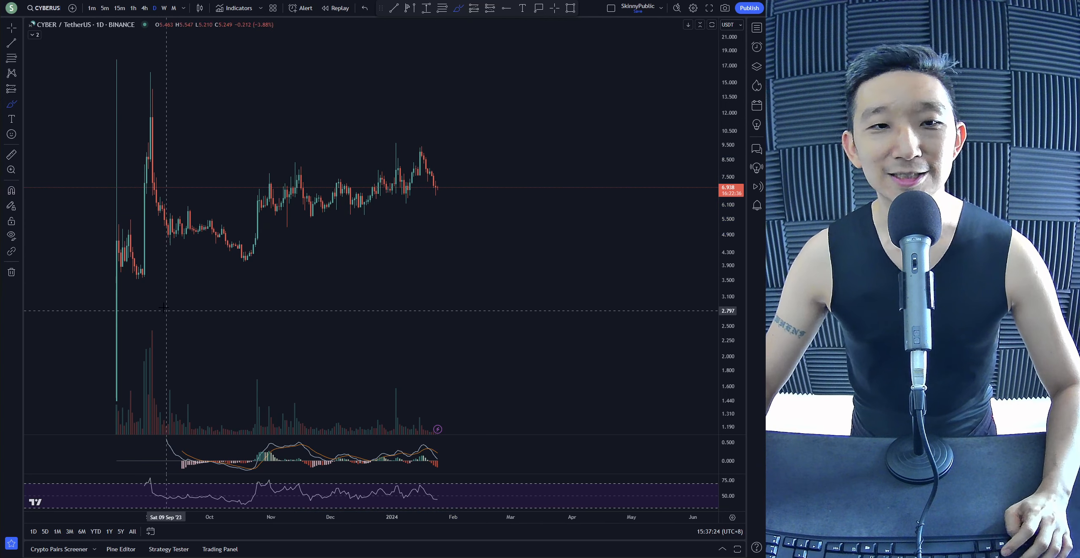
drag(128, 279, 537, 243)
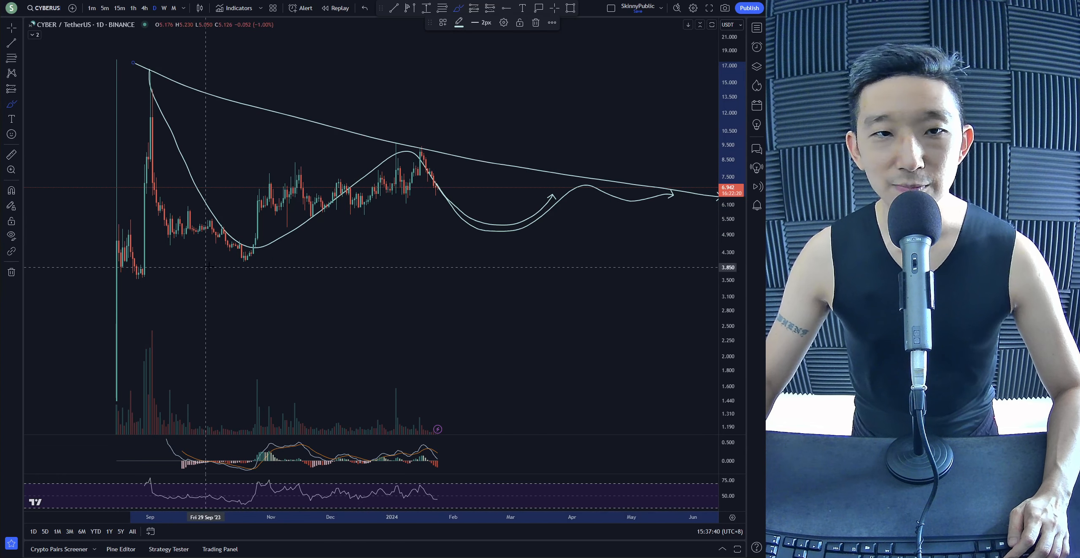
drag(210, 267, 695, 227)
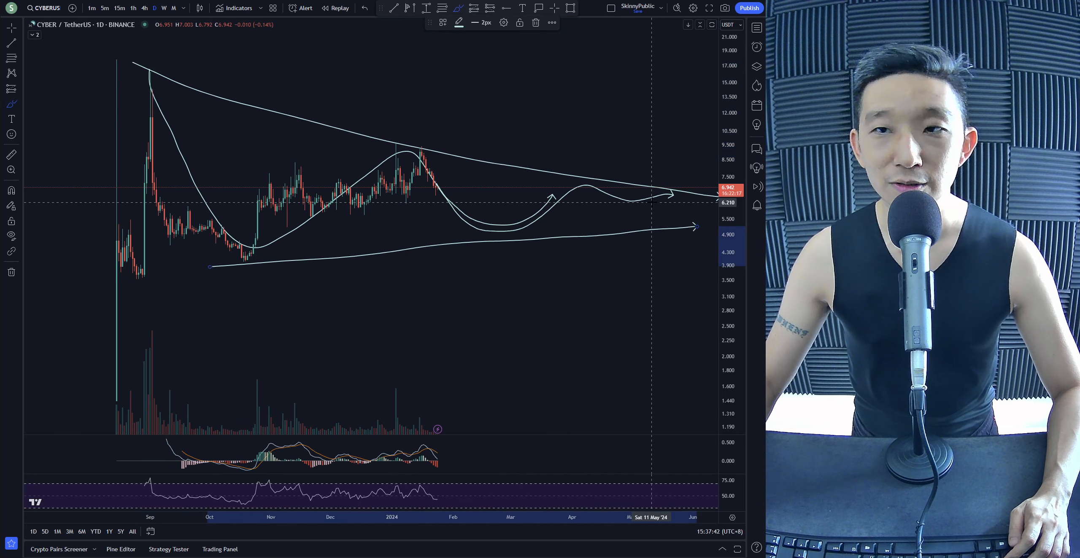